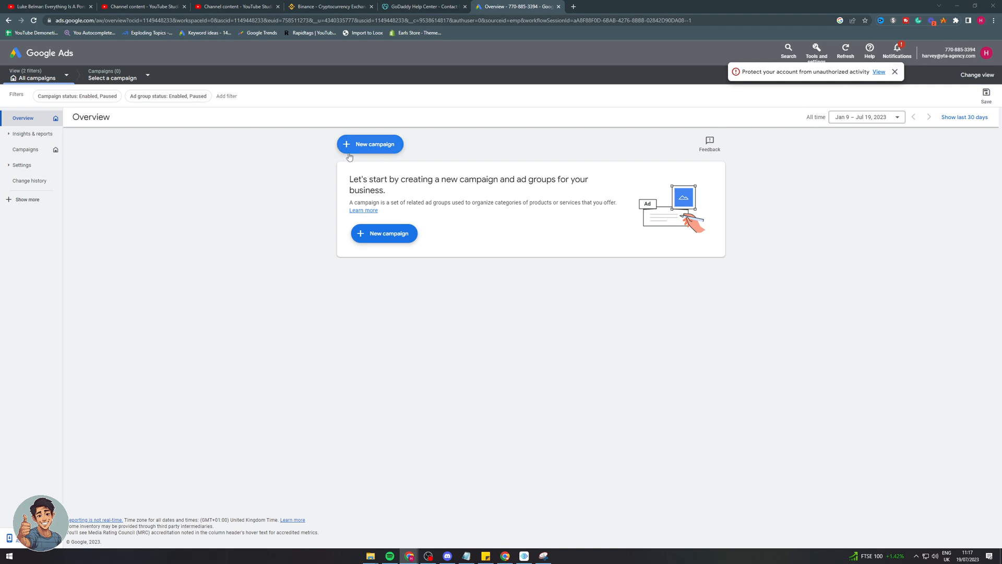
mouse_move(195, 118)
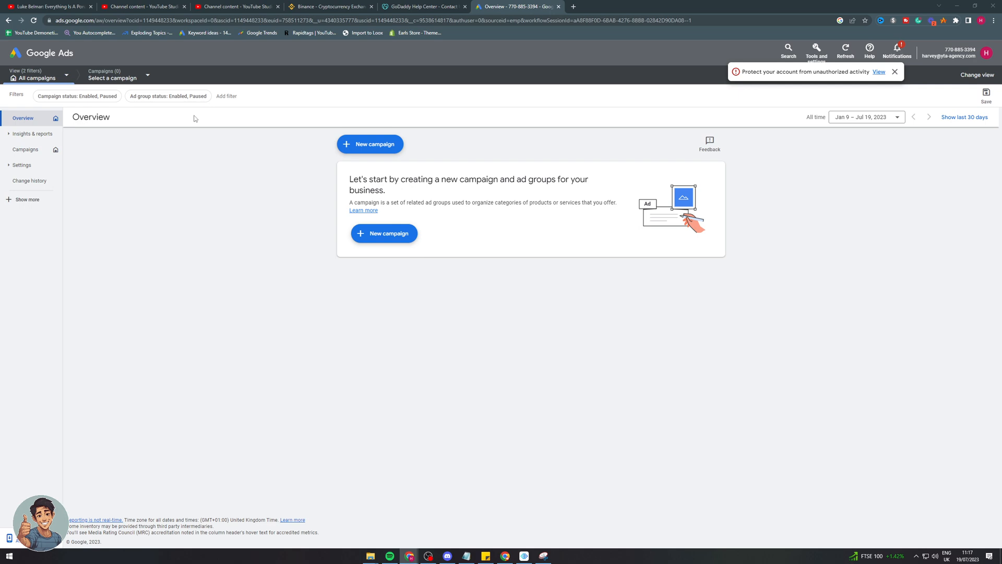
mouse_move(187, 118)
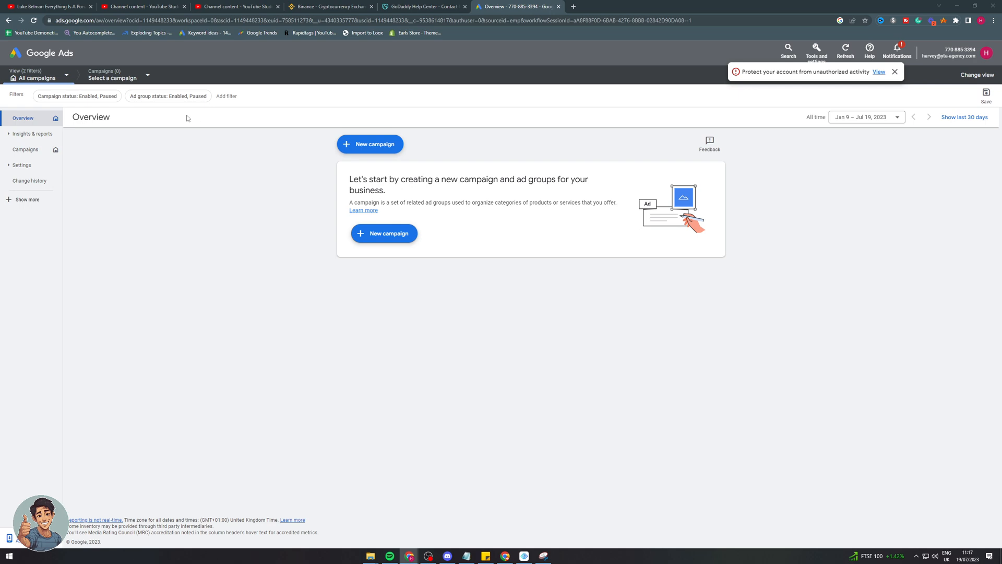
mouse_move(154, 150)
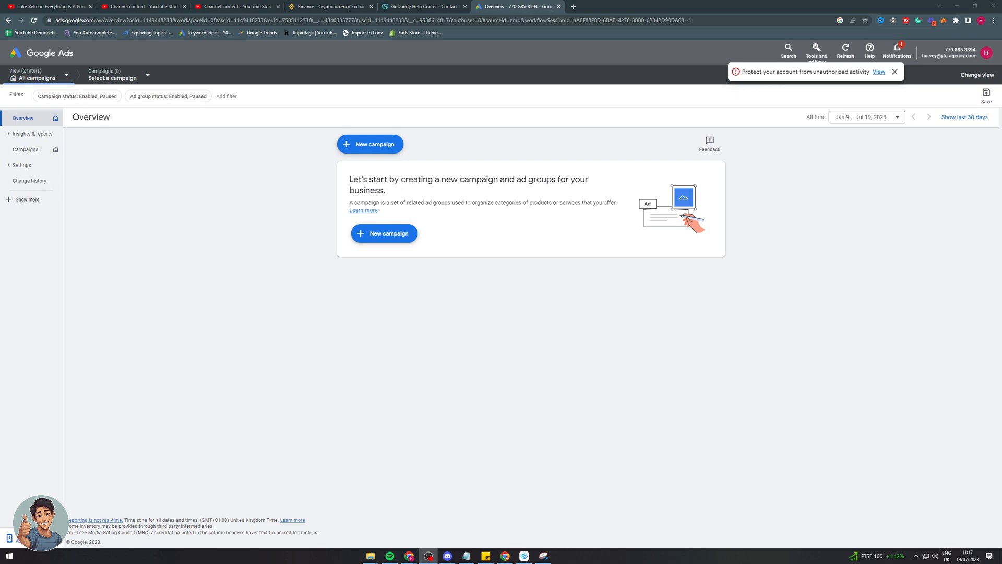
mouse_move(502, 212)
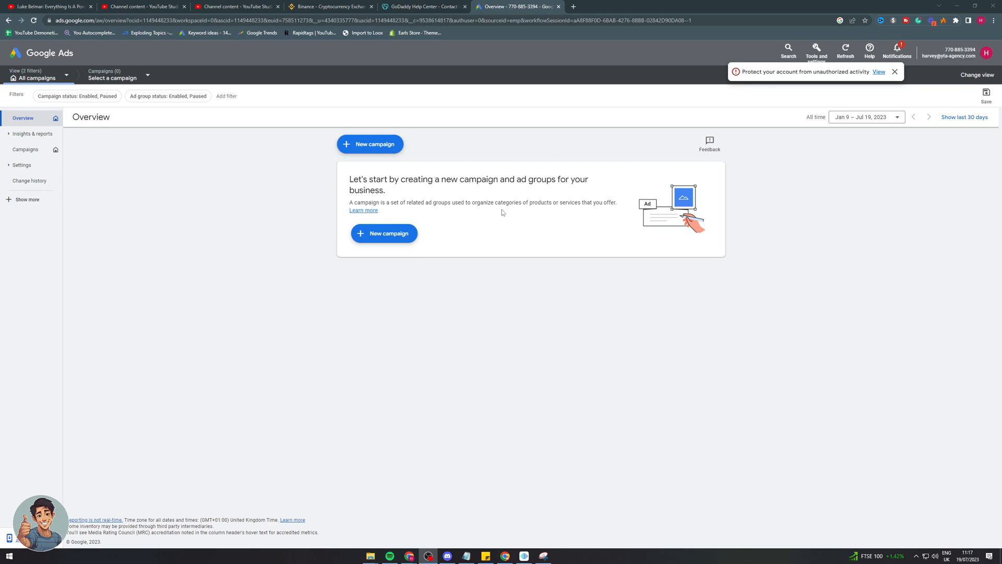
mouse_move(323, 232)
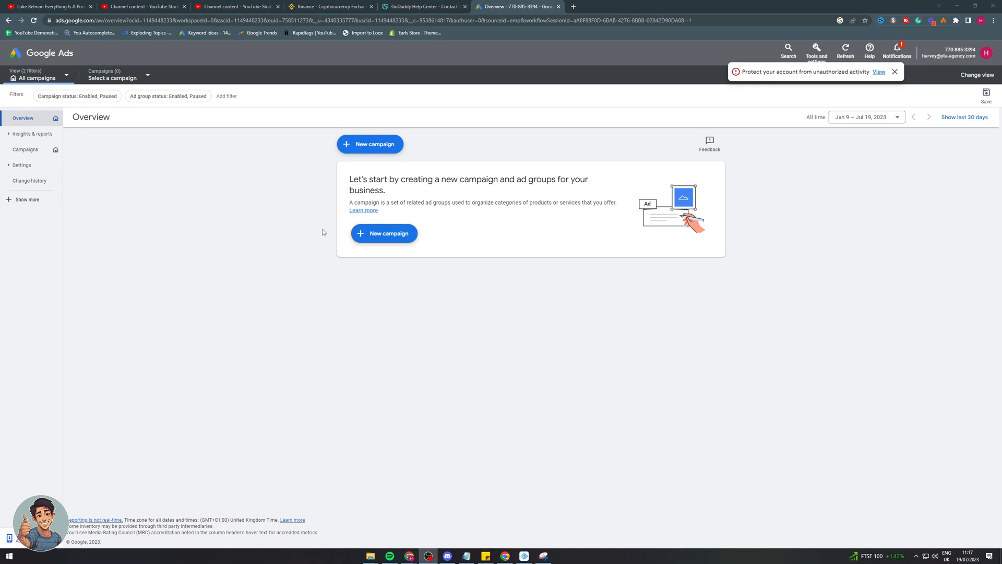
mouse_move(172, 265)
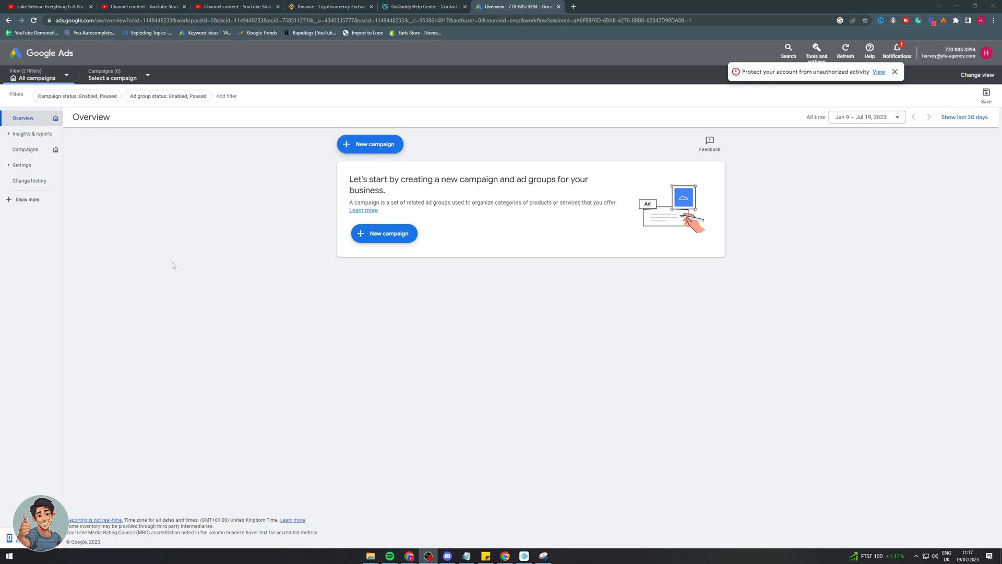
Begin a new campaign with Website traffic as the objective.
left_click(370, 144)
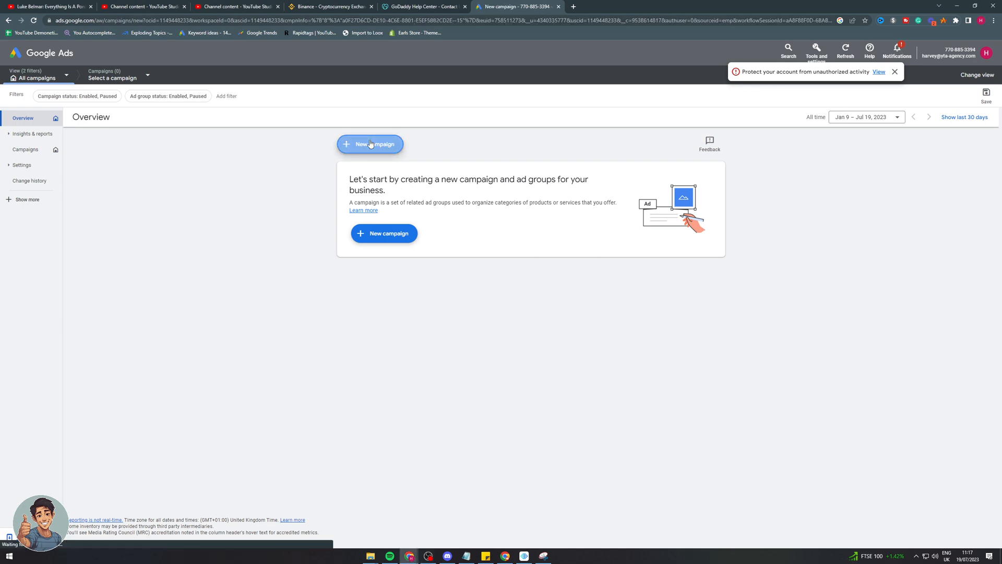
left_click(369, 144)
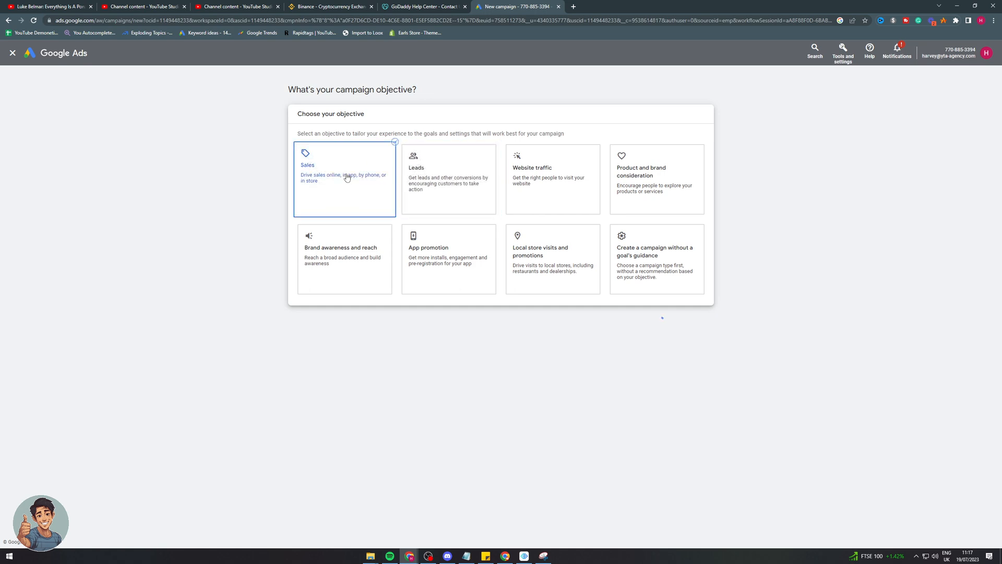
left_click(344, 178)
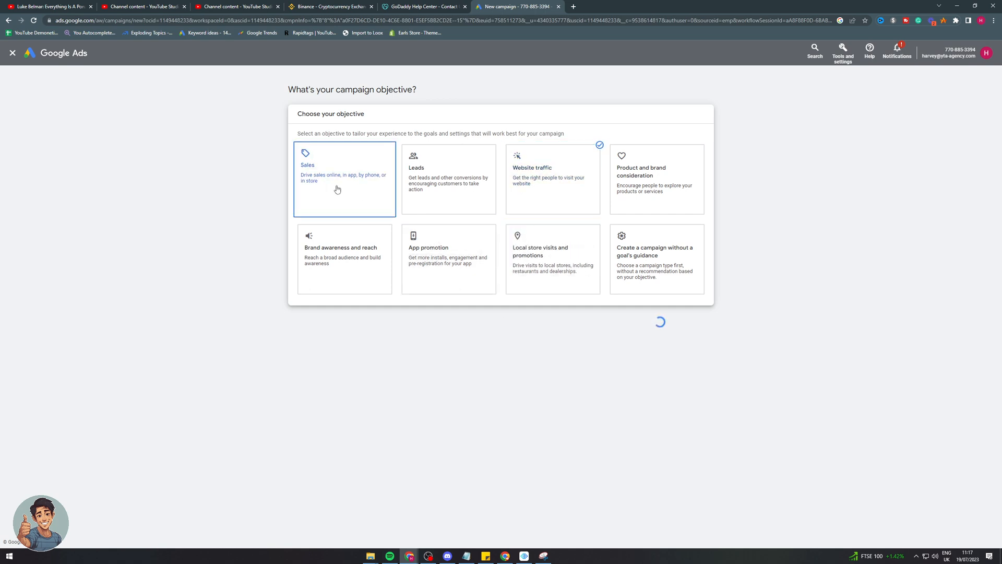
left_click(552, 178)
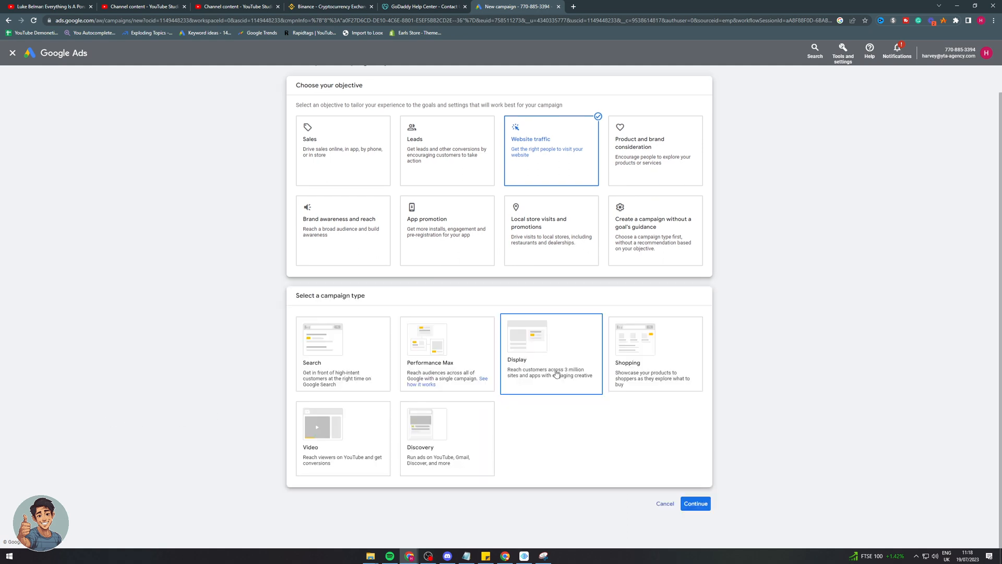
Choose the Search campaign type and continue to the bidding step.
left_click(344, 354)
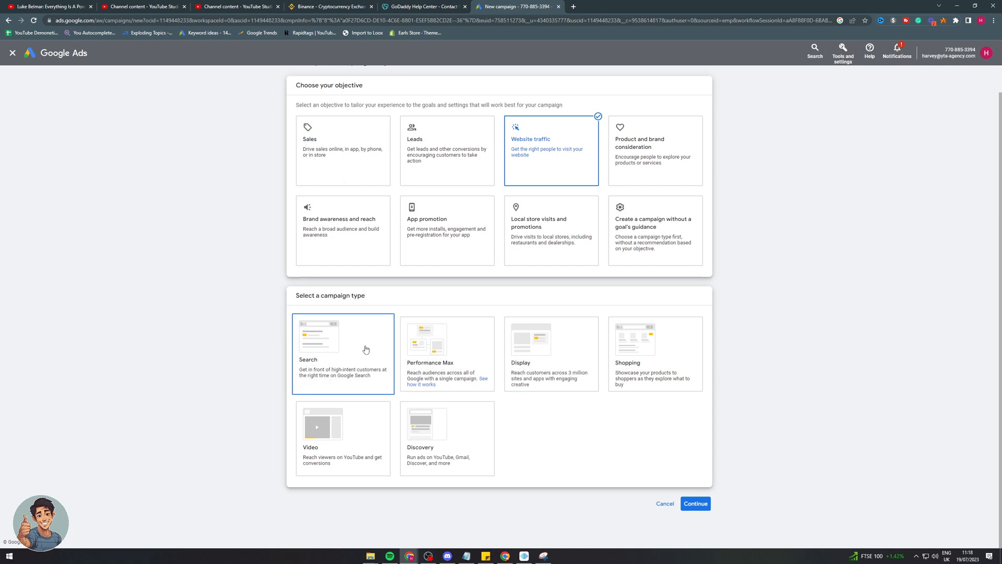
left_click(342, 354)
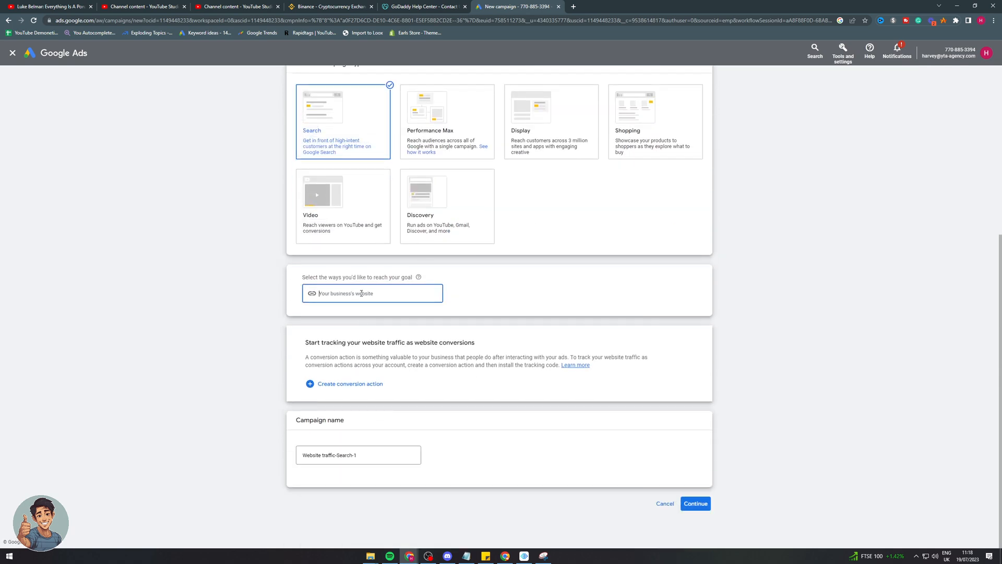
left_click(695, 503)
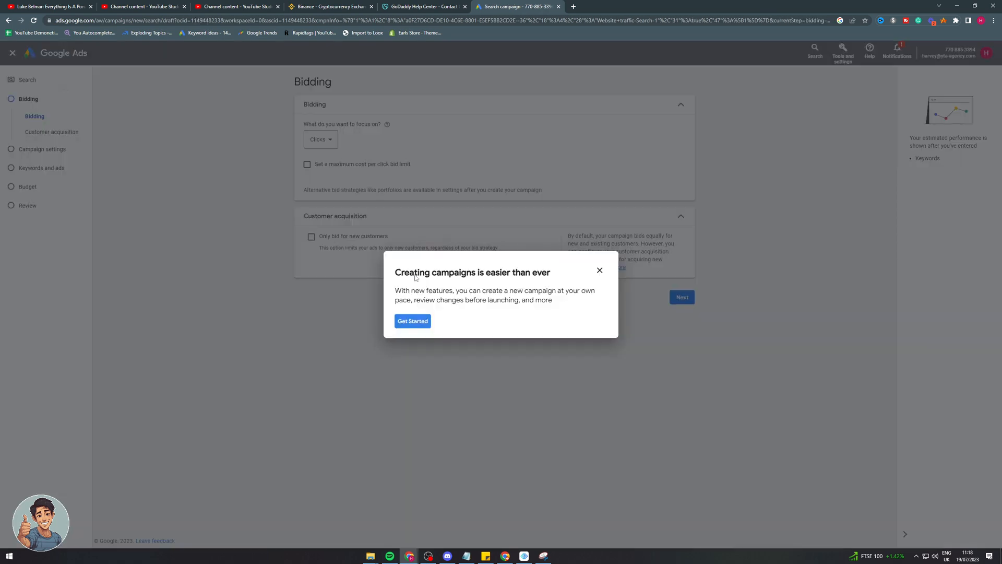
Dismiss the welcome and keywords popups and step through bidding, settings and keywords to budget.
left_click(599, 270)
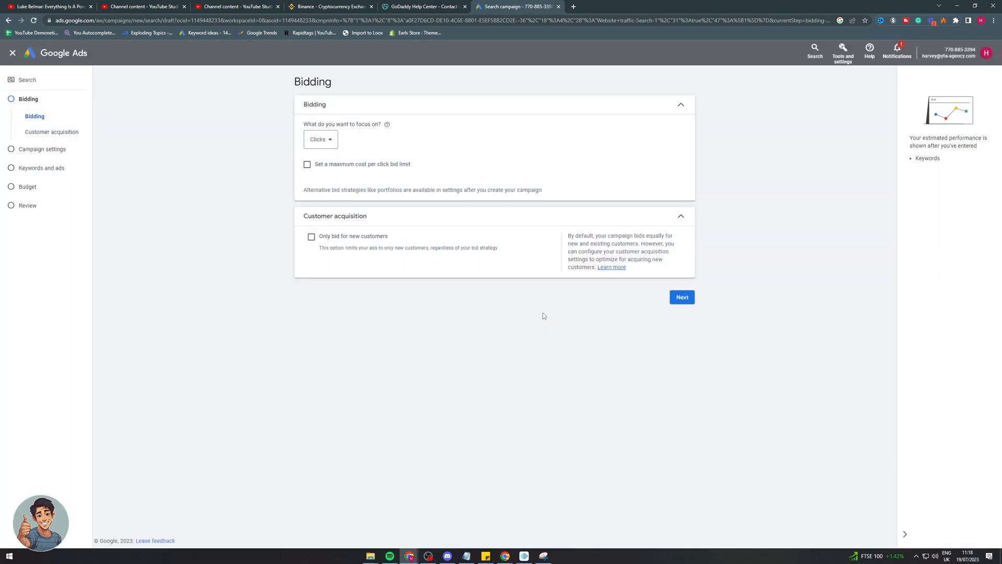
left_click(682, 296)
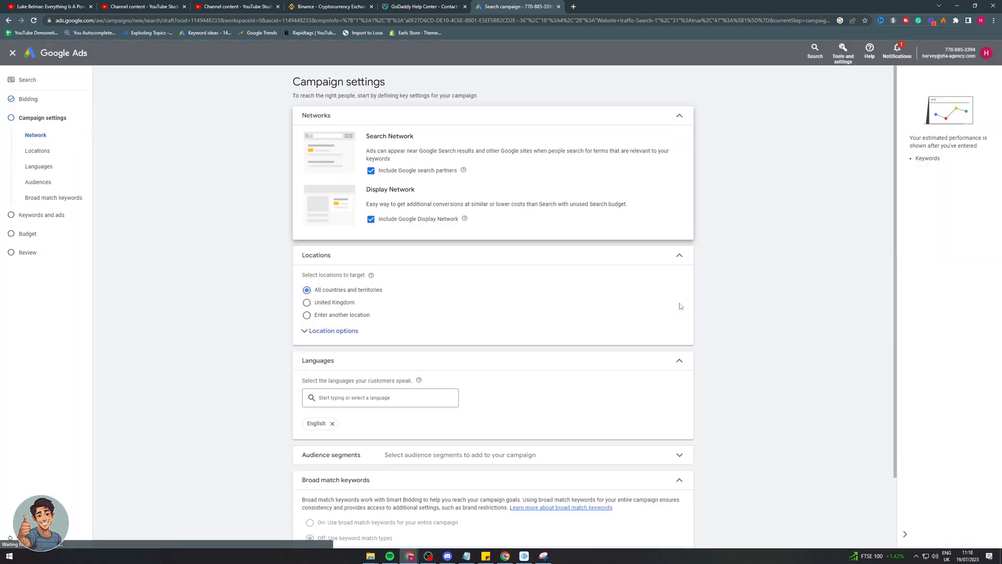
mouse_move(732, 237)
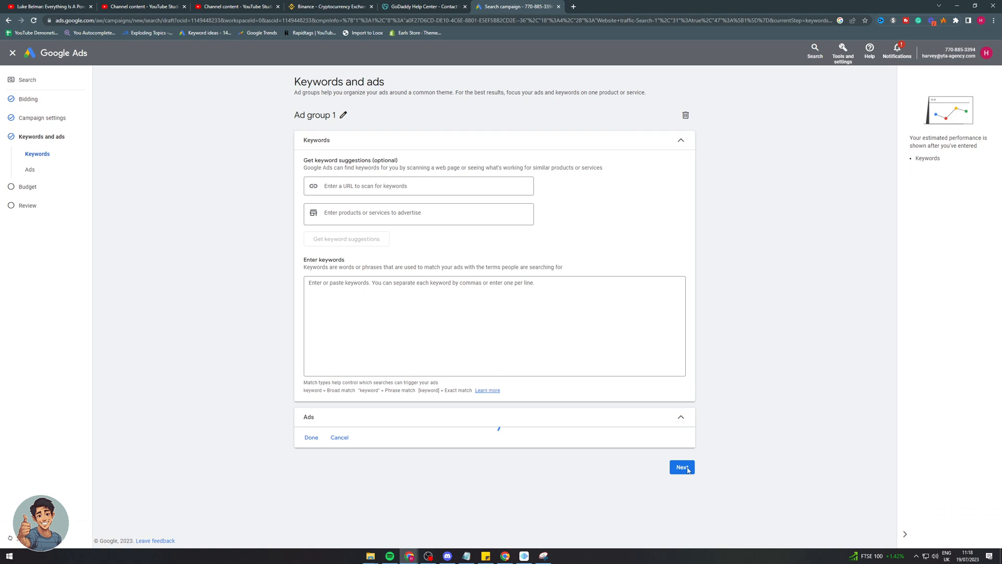
left_click(681, 466)
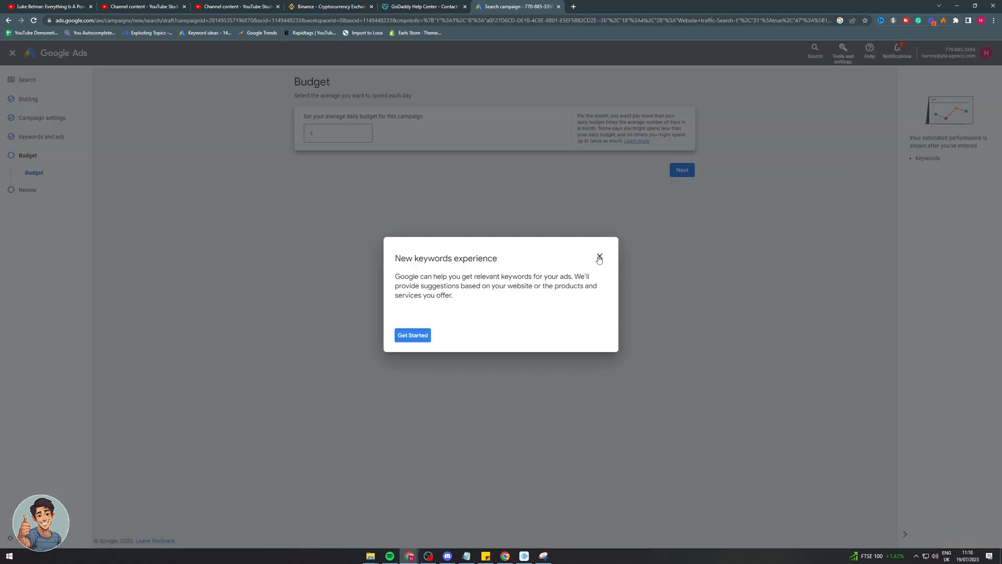
left_click(599, 259)
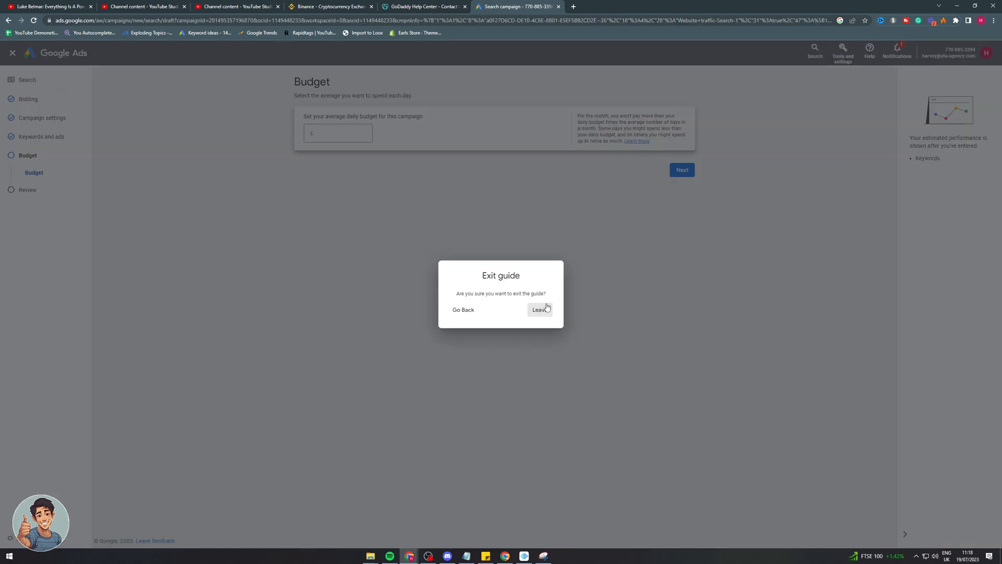
left_click(540, 309)
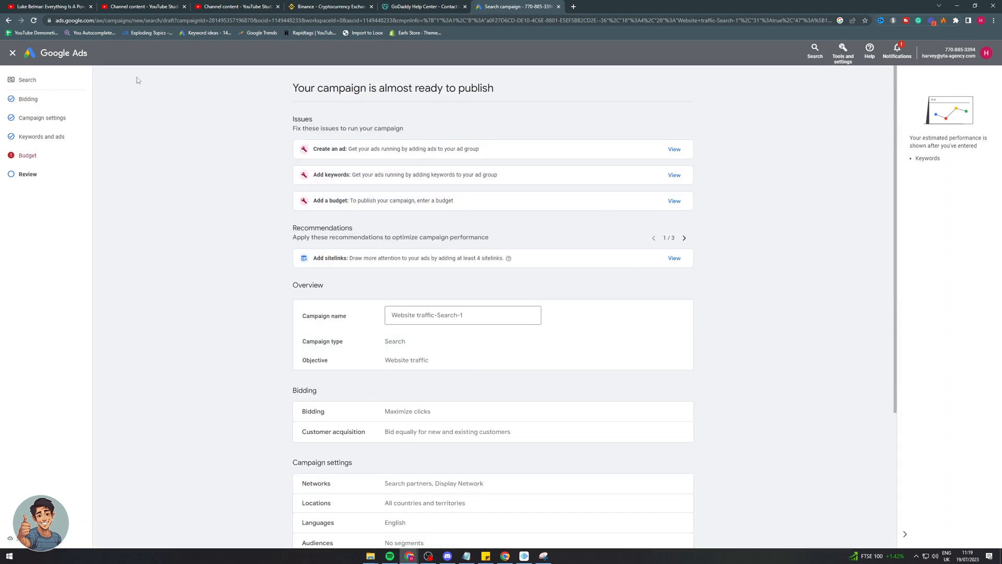
Exit campaign creation and discard the unfinished draft from the Fix errors dialog.
scroll("down", 3)
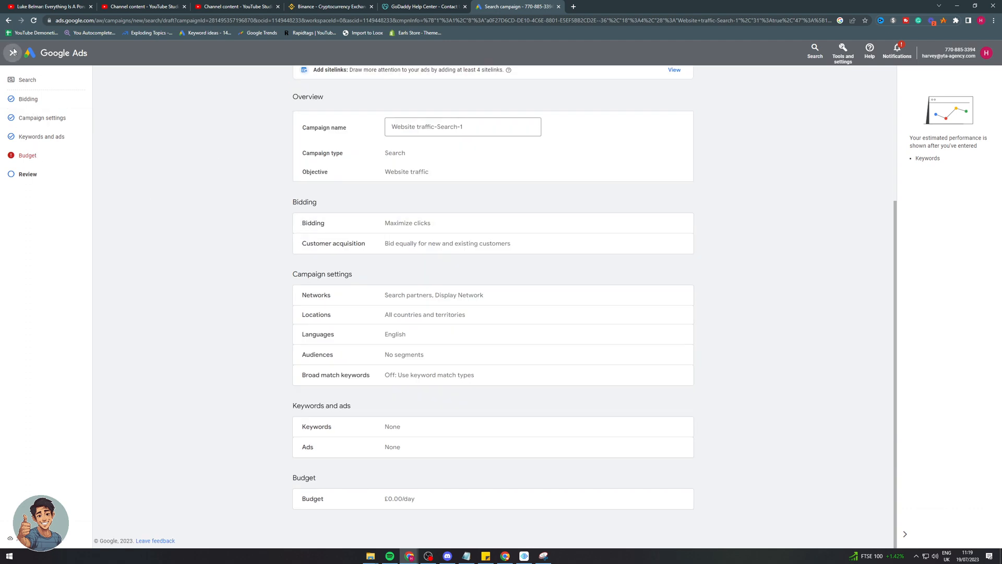
left_click(11, 53)
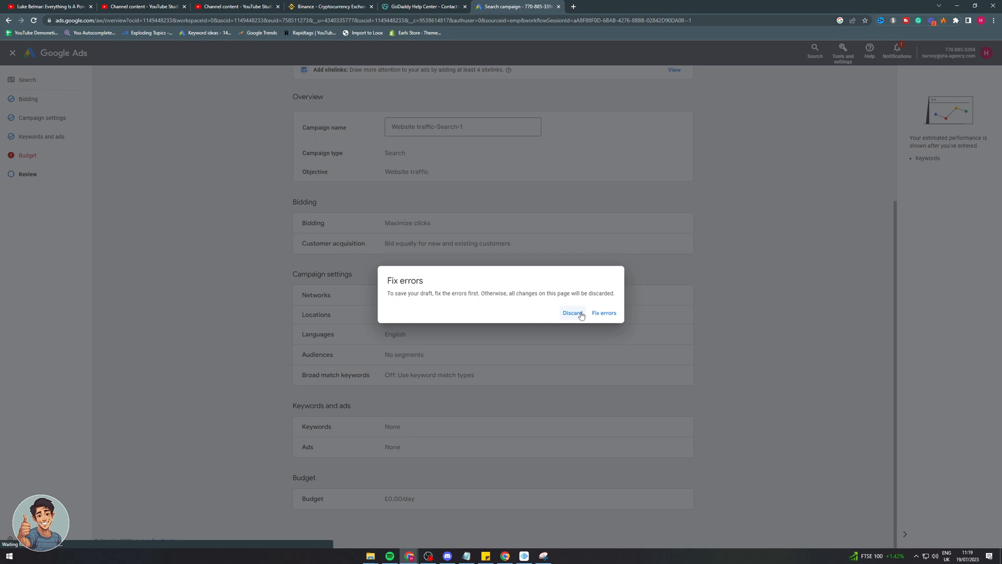
left_click(571, 312)
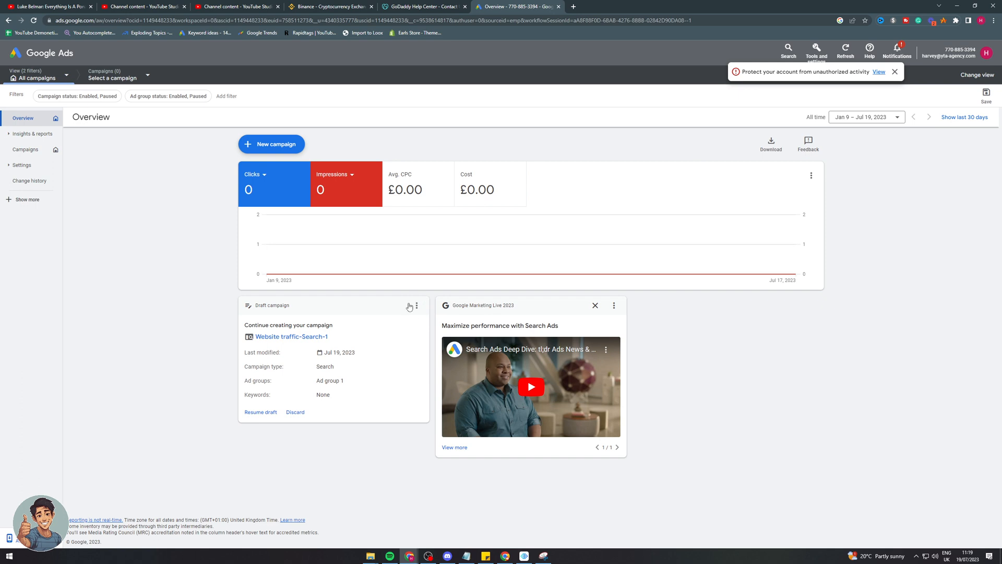
Handle the draft card options and overview feedback, then go to the campaigns list.
left_click(416, 305)
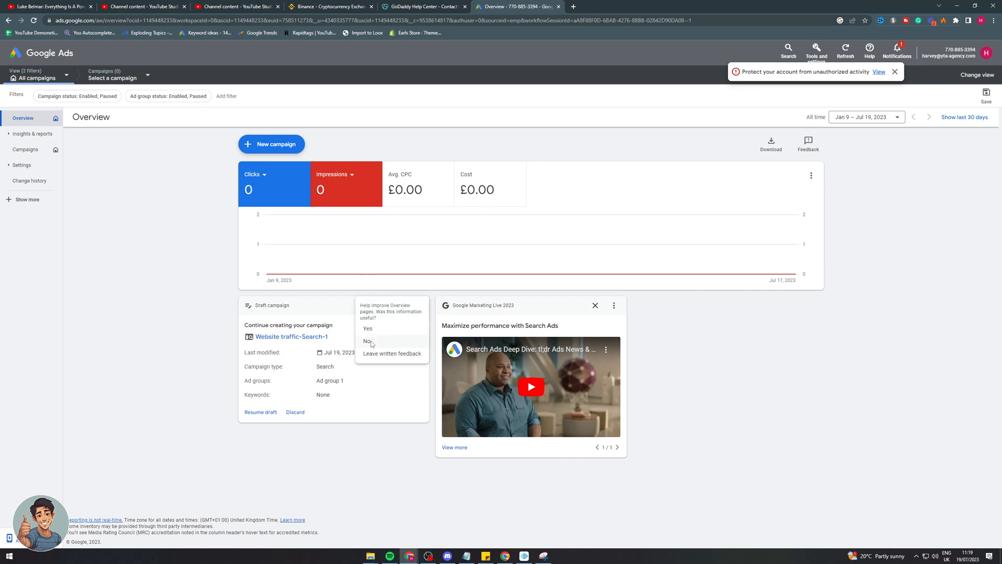
left_click(366, 340)
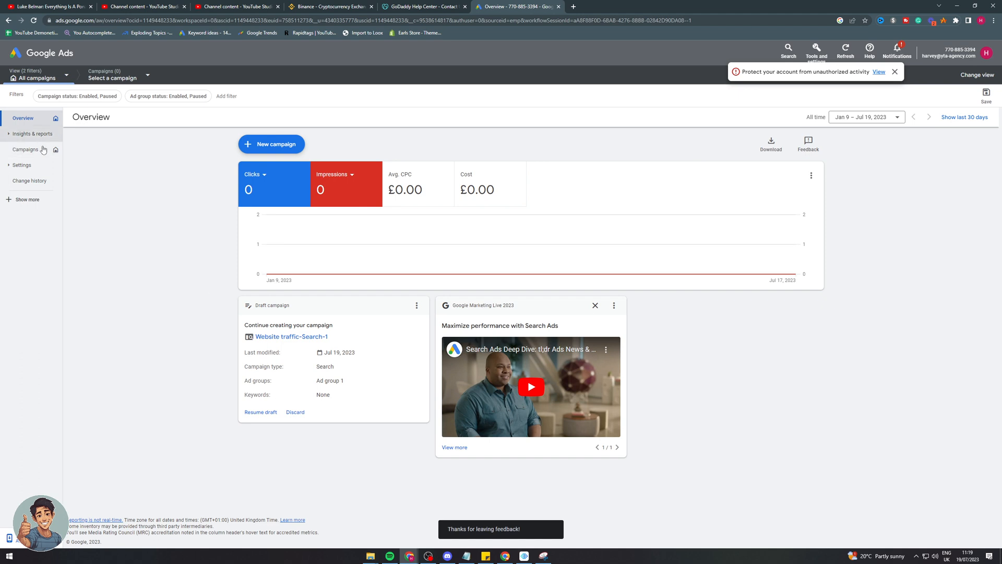
left_click(25, 149)
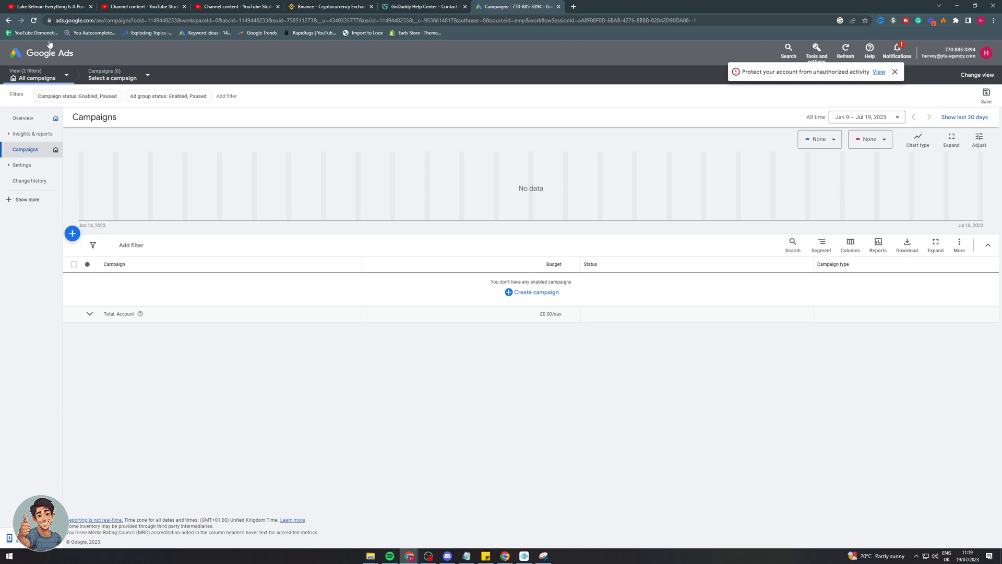
Set Campaign status and Ad group status filters to All and return to the overview.
left_click(77, 96)
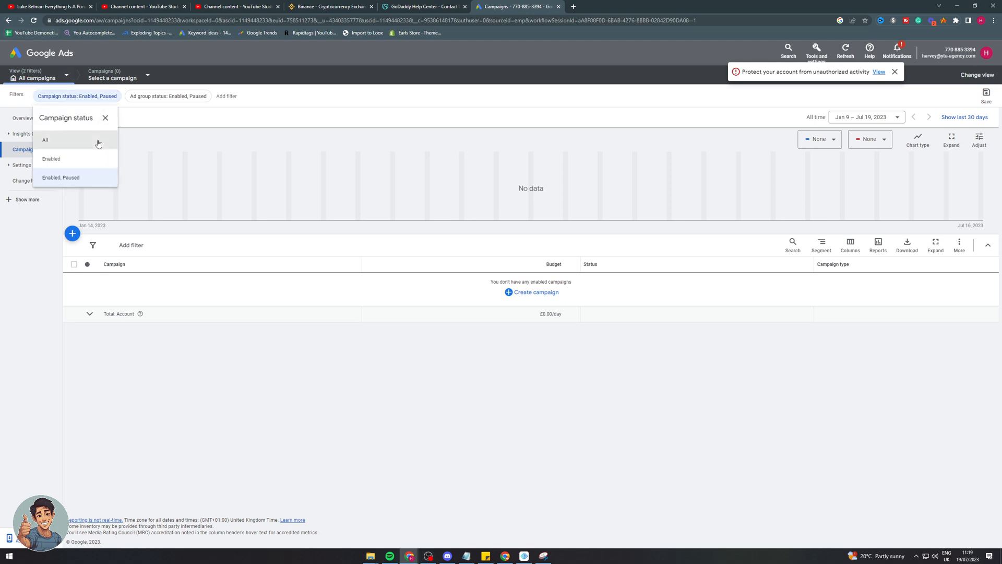
left_click(45, 140)
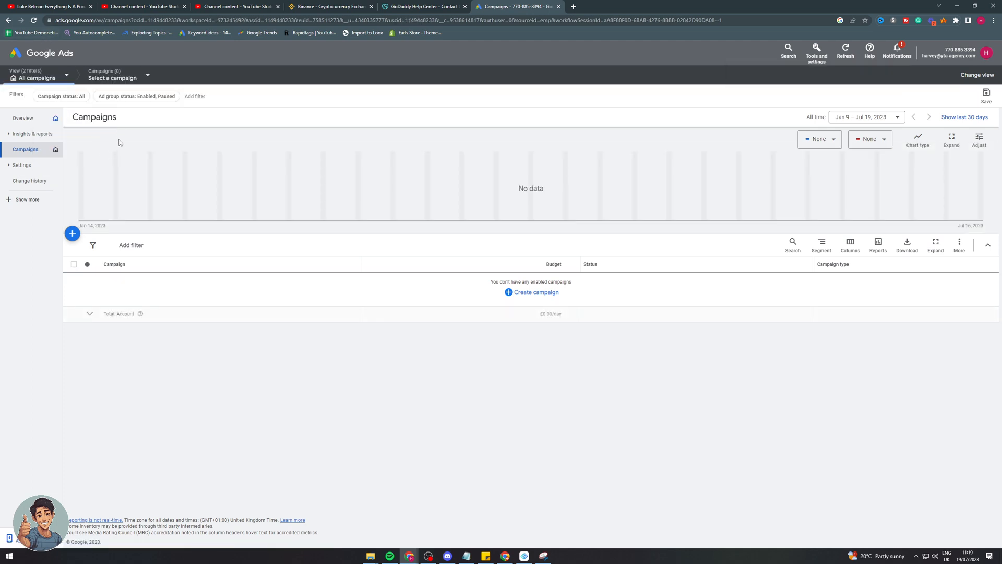
left_click(135, 96)
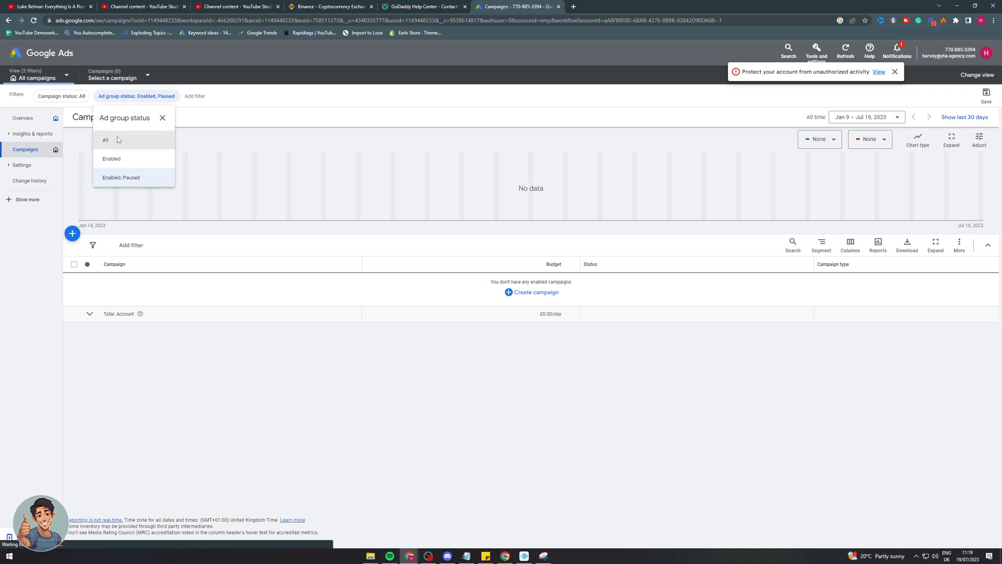
left_click(106, 140)
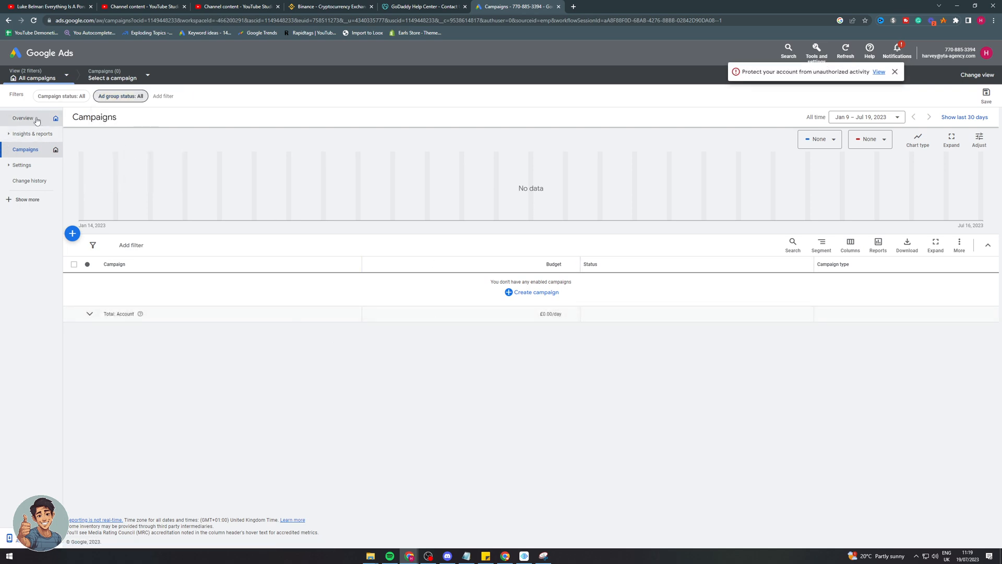
left_click(23, 118)
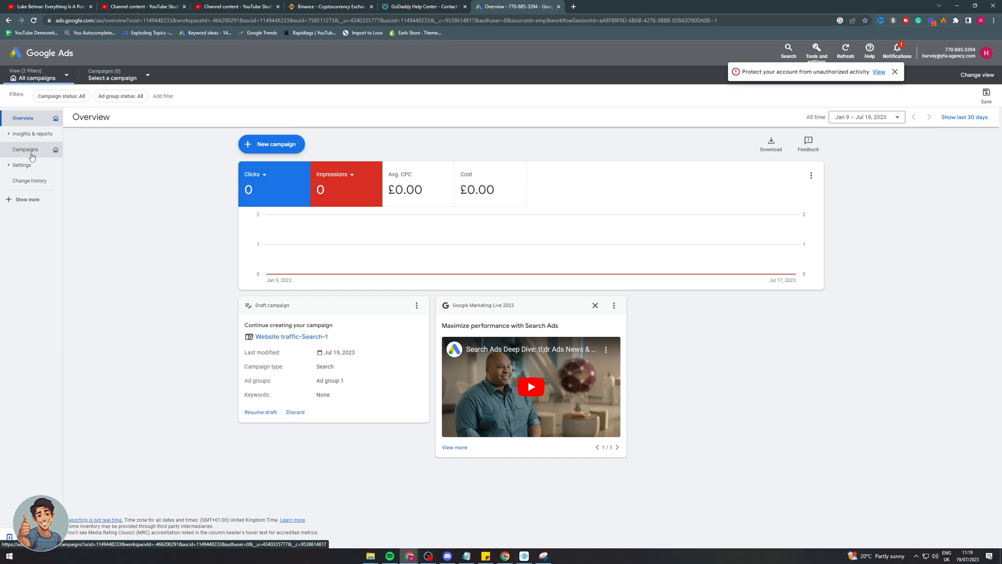
Select Website traffic-Search-1 in the campaigns table and choose Remove from the Edit menu.
left_click(25, 149)
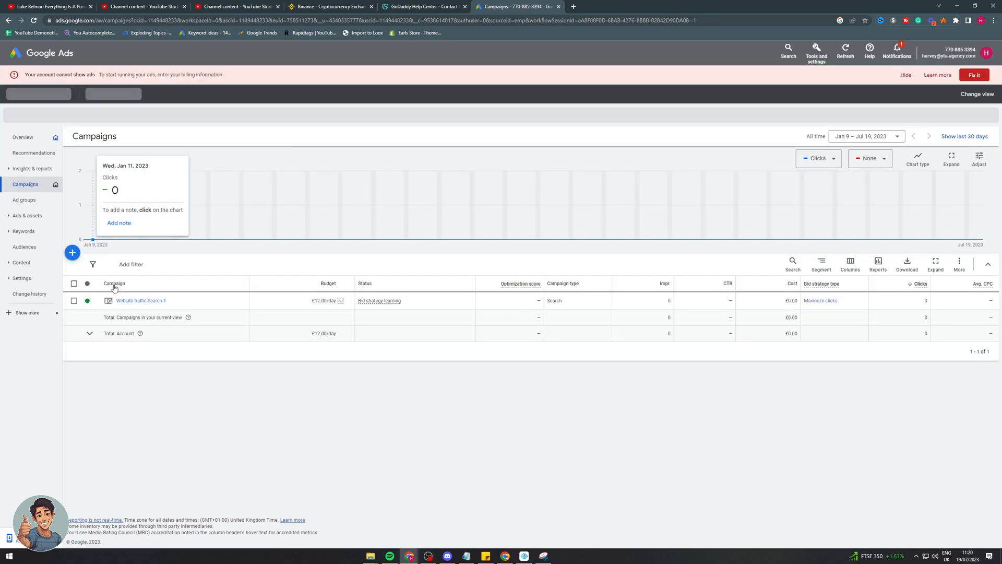
left_click(73, 300)
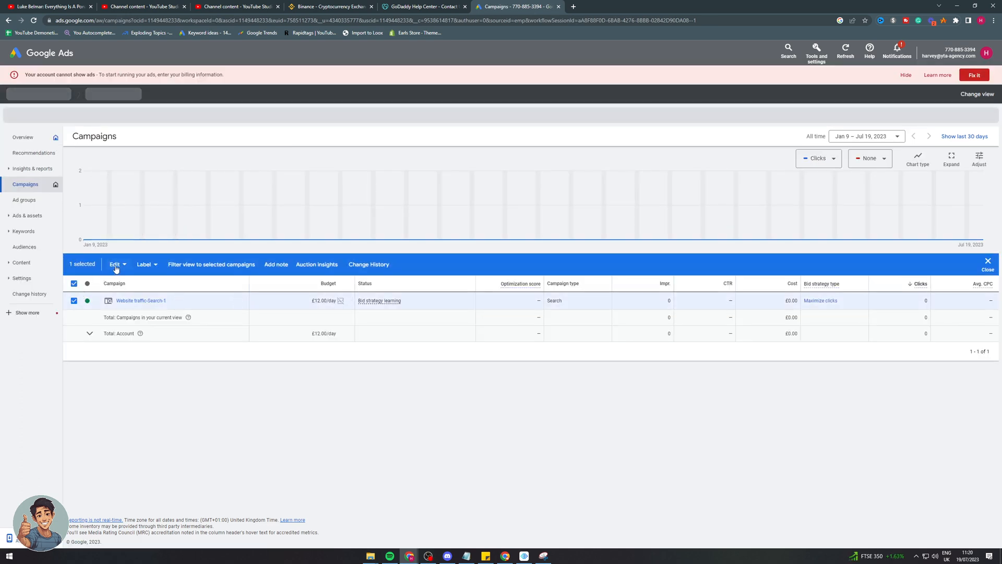
left_click(115, 264)
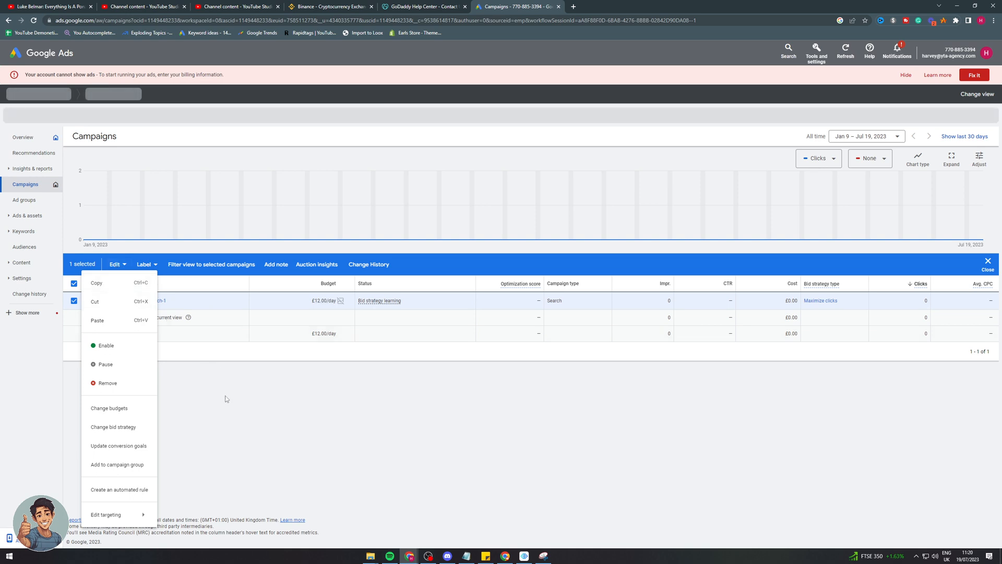
mouse_move(213, 382)
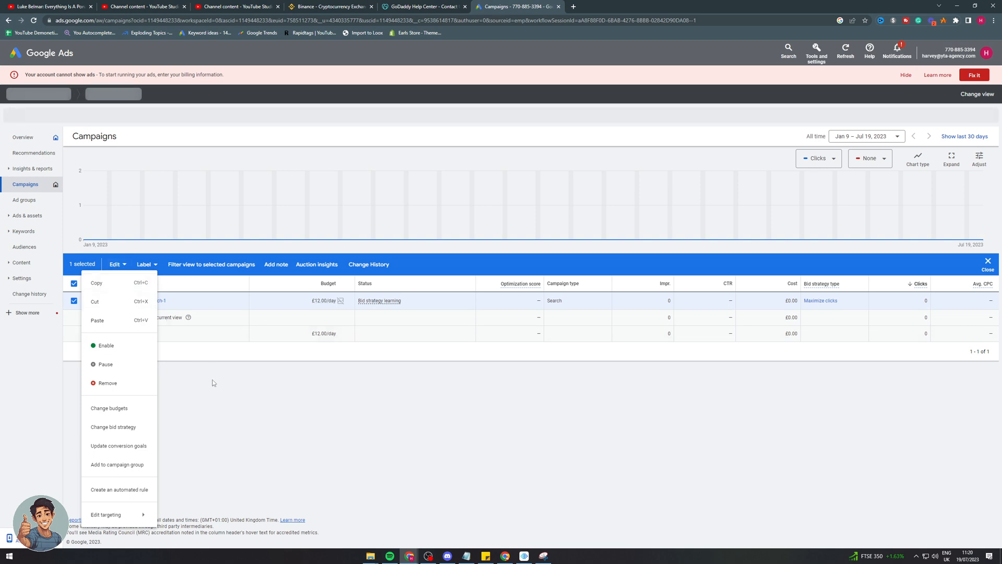
left_click(107, 383)
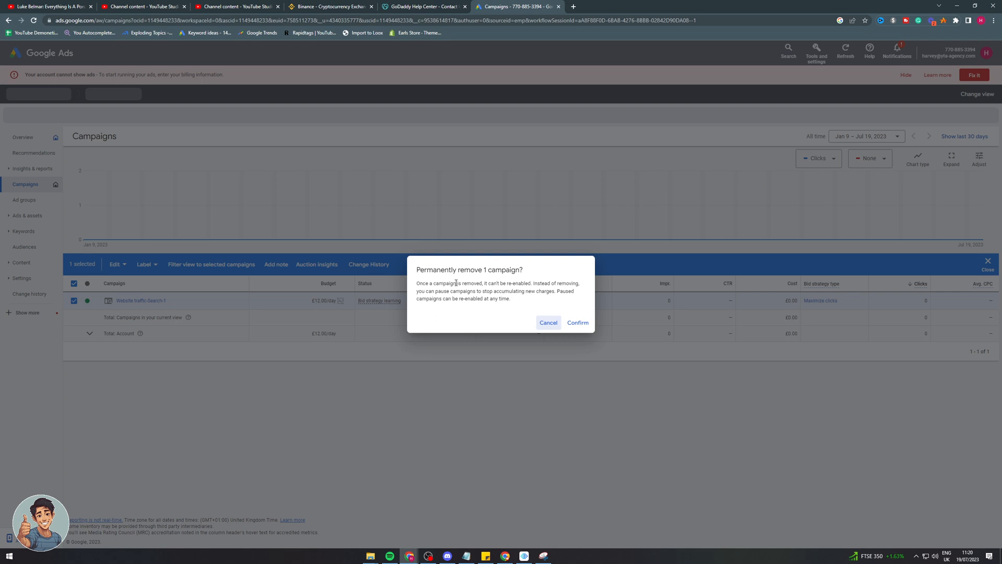
mouse_move(507, 292)
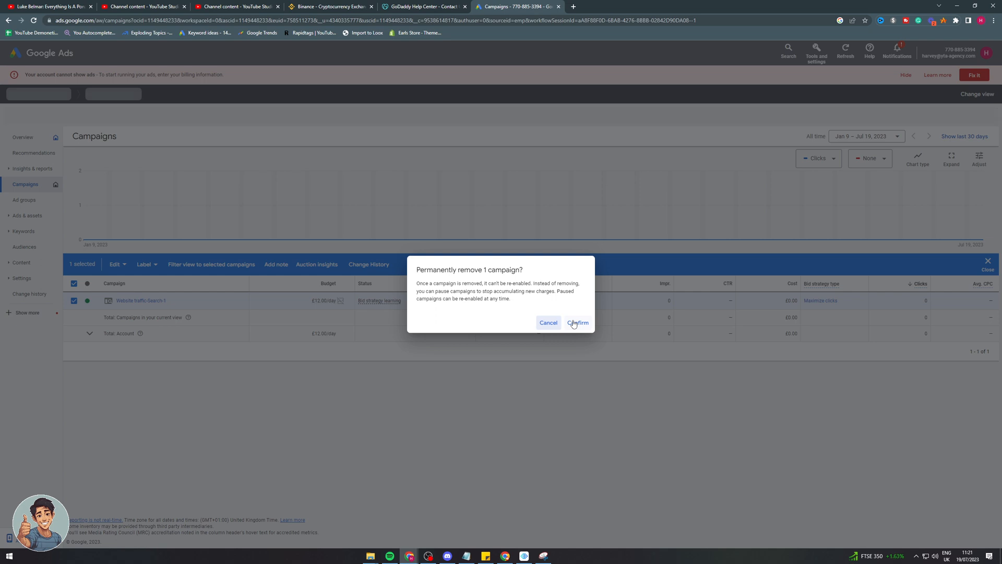
Confirm permanently removing Website traffic-Search-1 so its status reads Removed.
left_click(576, 323)
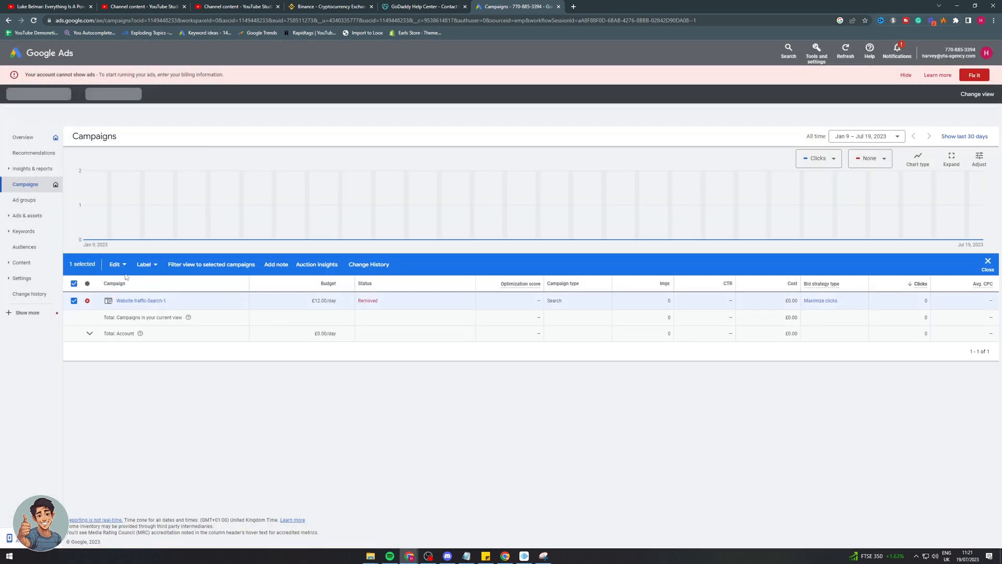
left_click(115, 264)
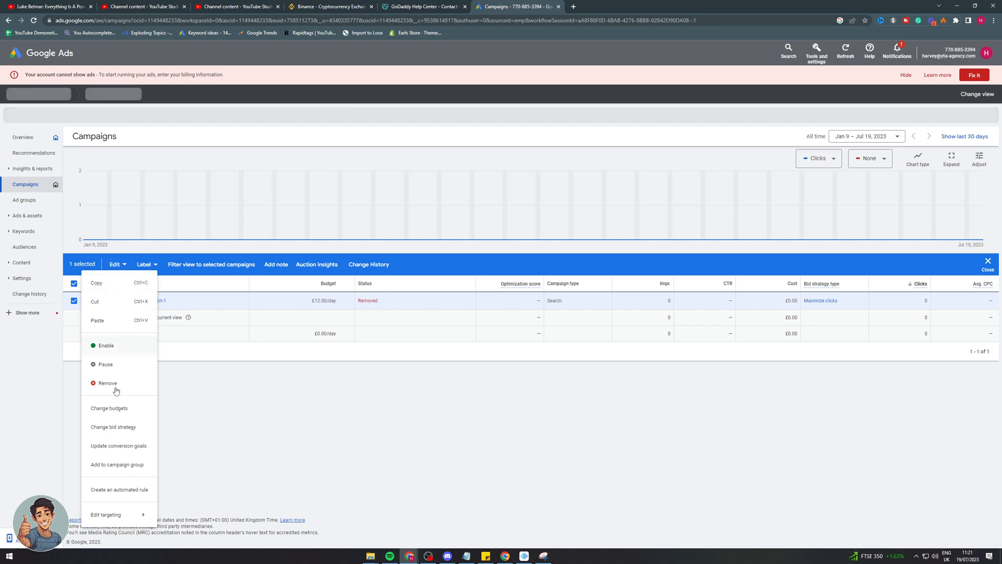
mouse_move(206, 395)
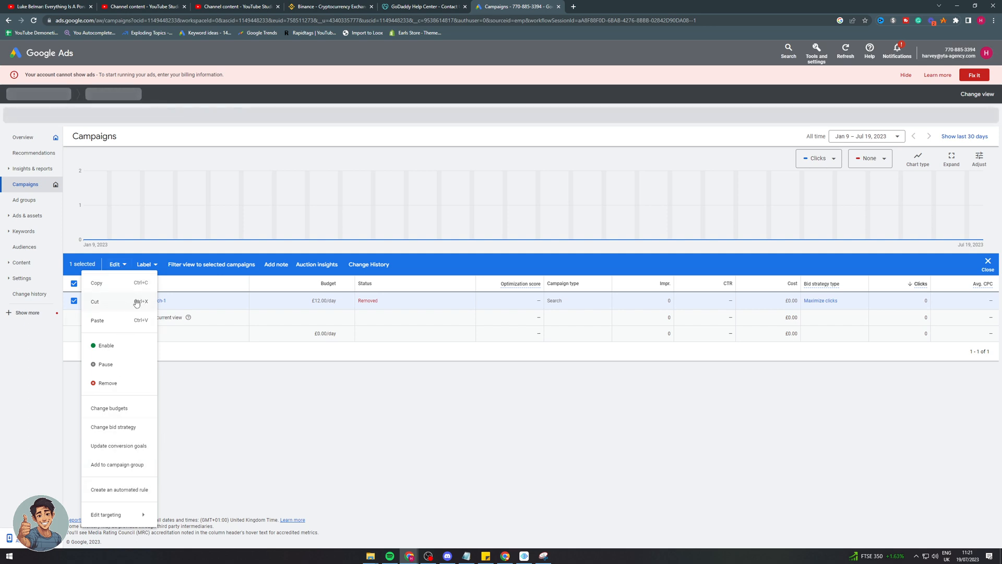
left_click(95, 300)
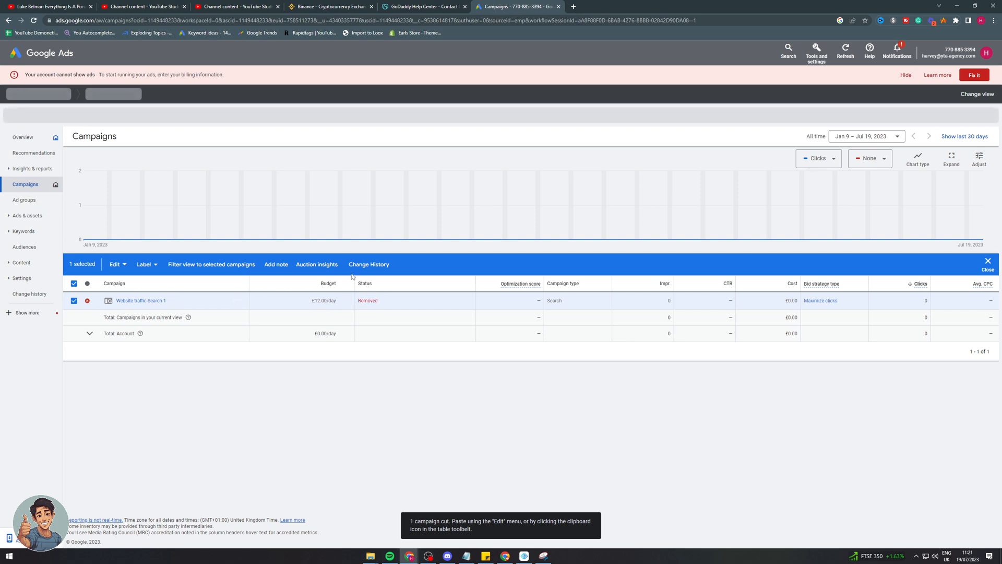
mouse_move(806, 85)
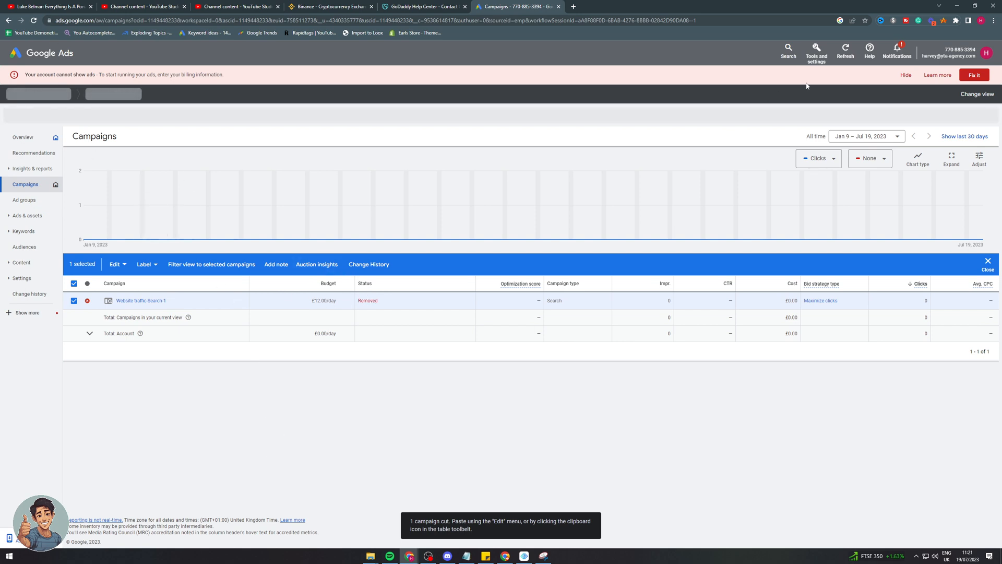
left_click(845, 52)
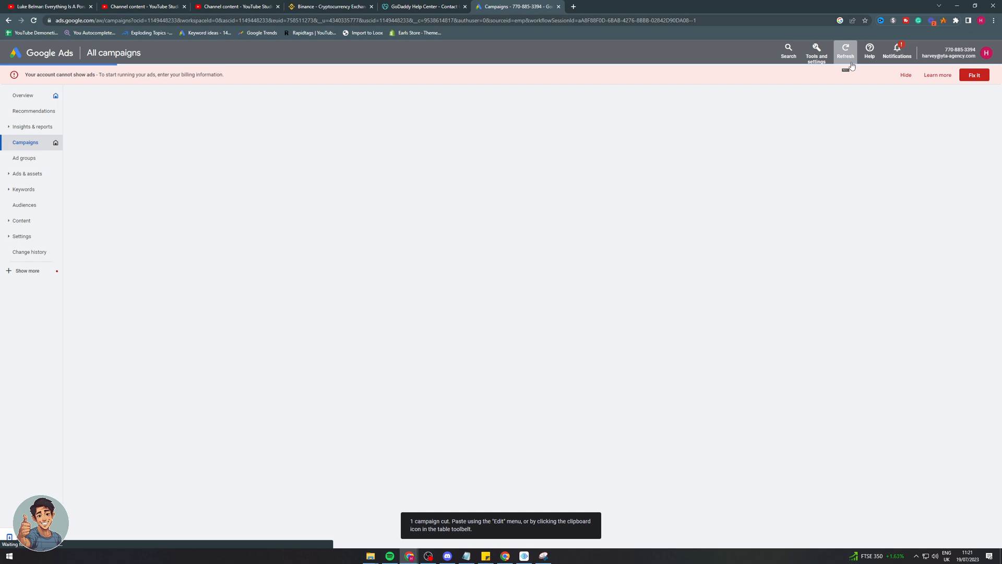
left_click(844, 52)
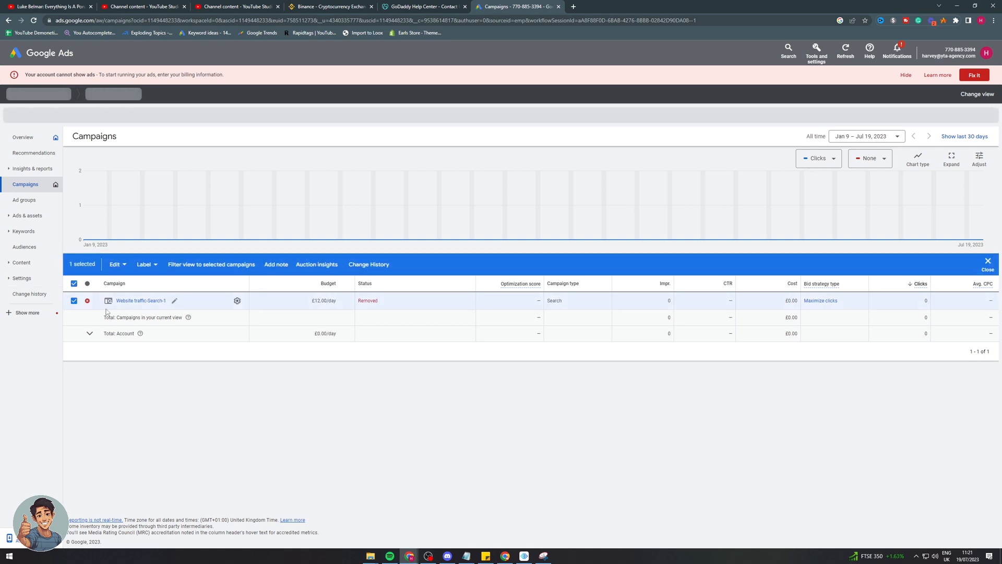
left_click(145, 264)
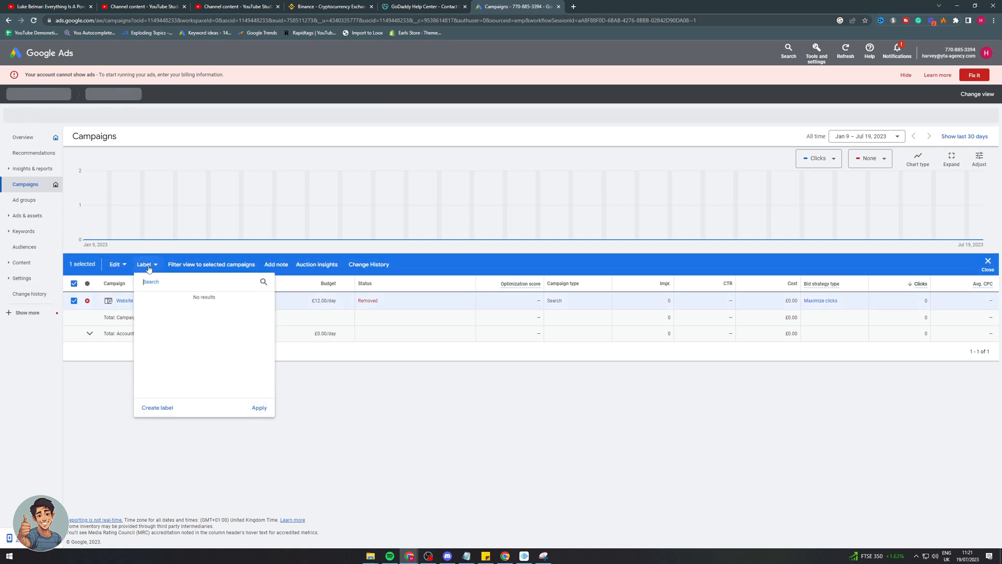
left_click(115, 264)
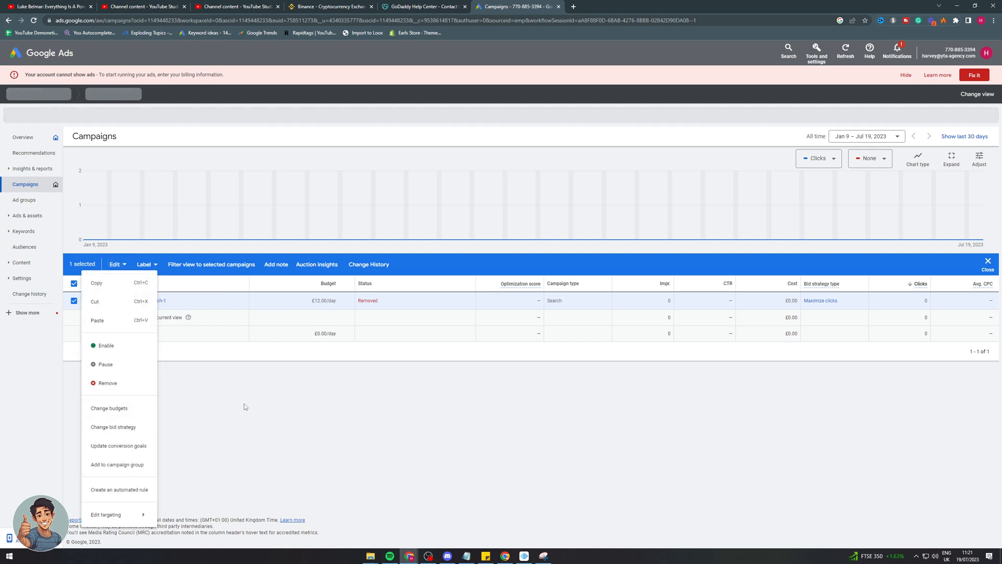
left_click(245, 406)
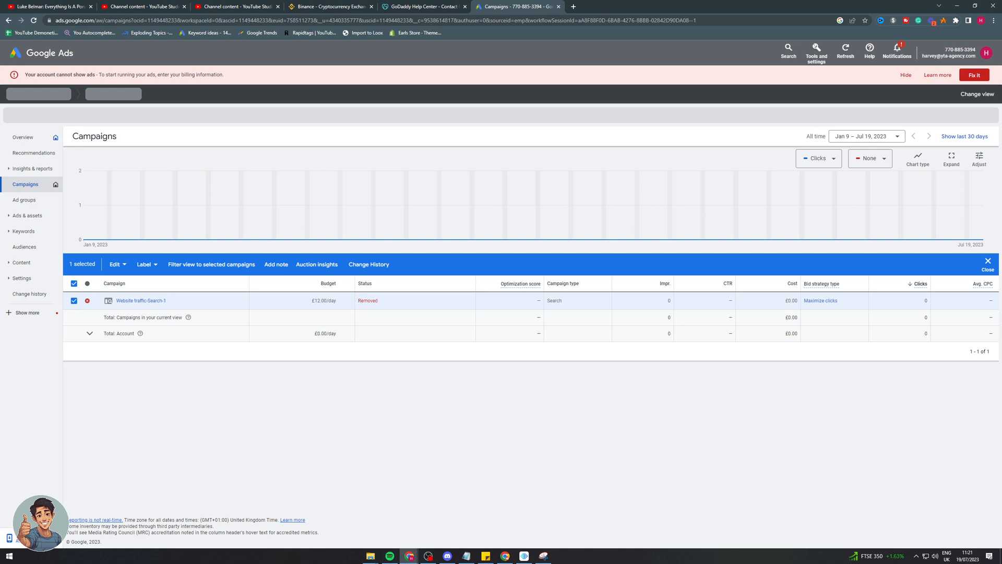